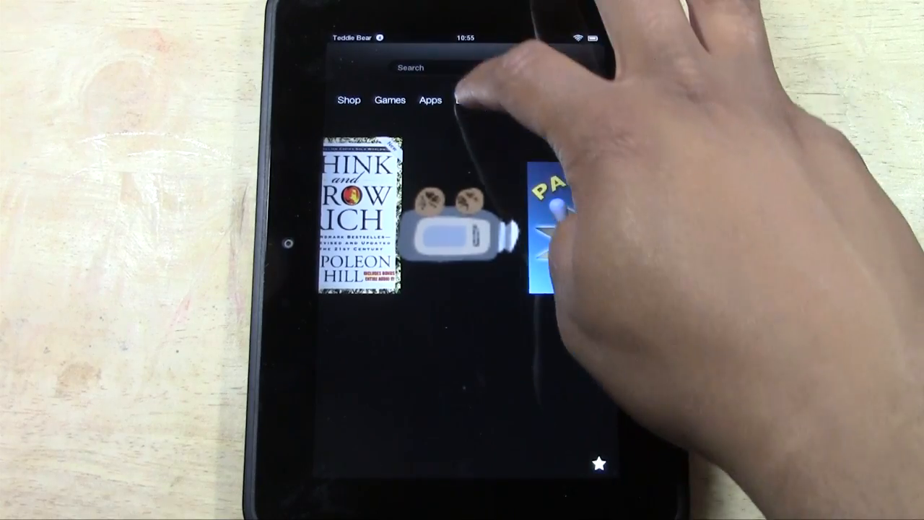
Step: Pull down the quick settings panel from the top of the screen
left_click_drag(462, 36, 462, 217)
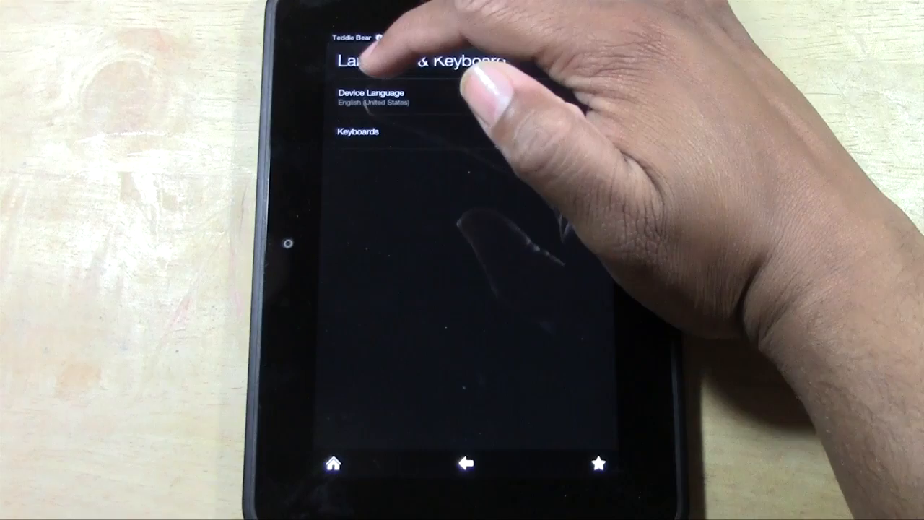
Step: Change Device Language from English (United States) to Español (España)
left_click(370, 98)
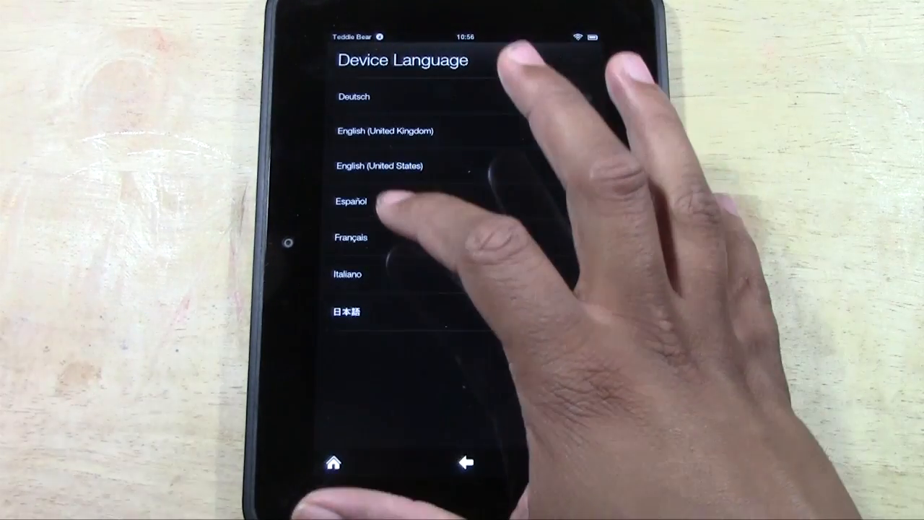
left_click(382, 164)
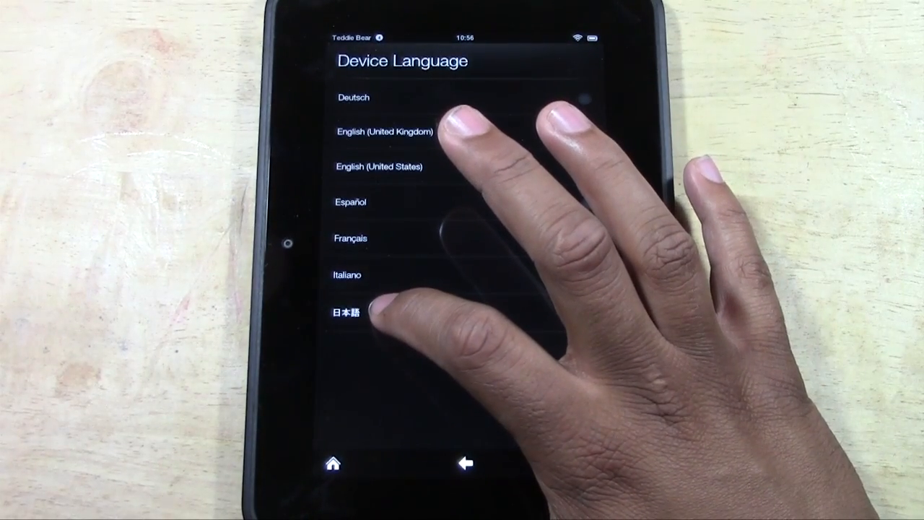
left_click(378, 167)
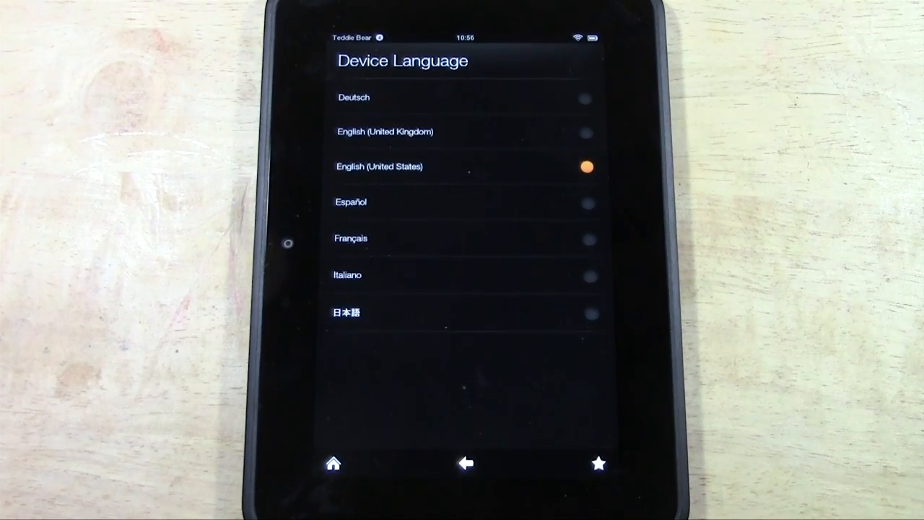
left_click(465, 203)
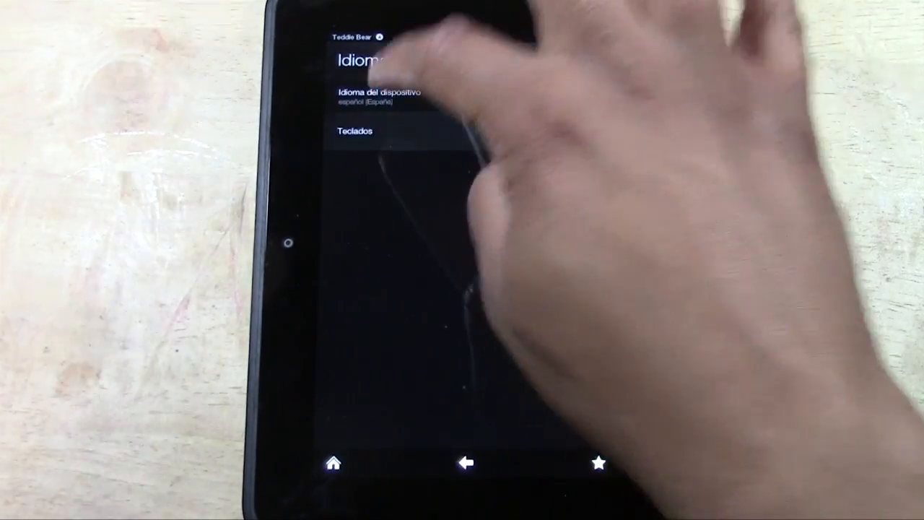
Step: Go to the home screen and bring up the search screen, both now in Spanish
left_click(356, 130)
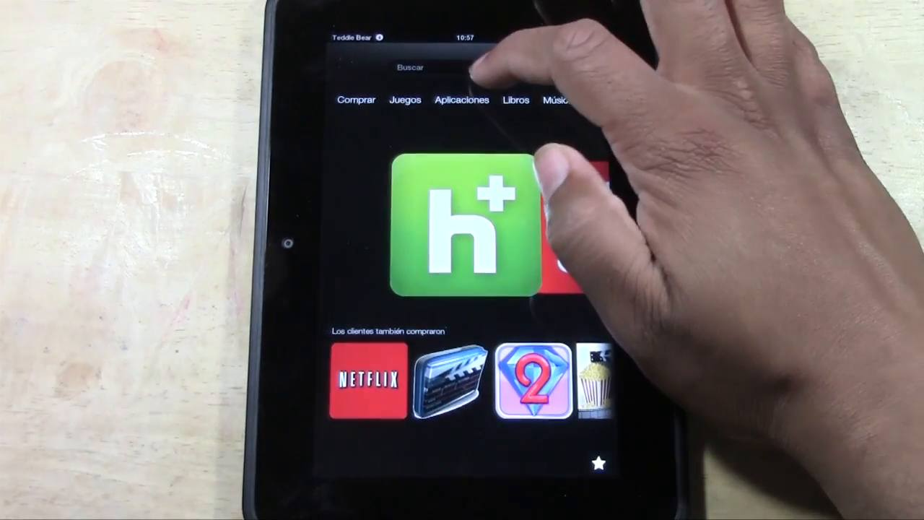
left_click(410, 66)
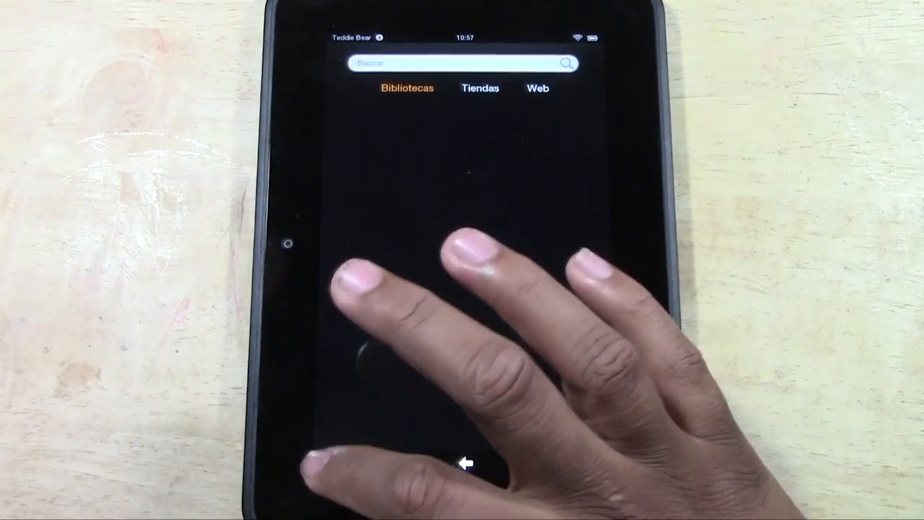
Step: Run the web search for 'Kindle Fire HD page turn animation' and scroll the results
left_click(480, 88)
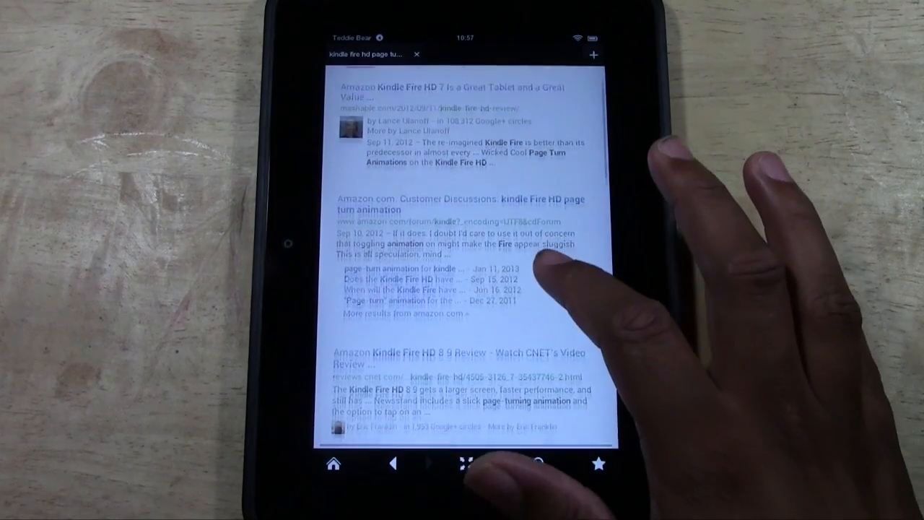
scroll("down", 3)
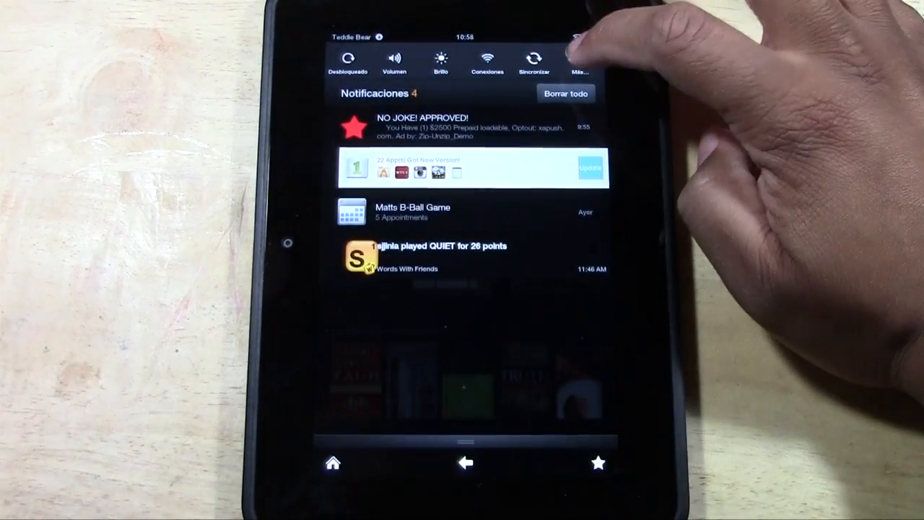
Step: Via Más > Idioma y teclado, set Idioma del dispositivo back to English (United States)
left_click(581, 61)
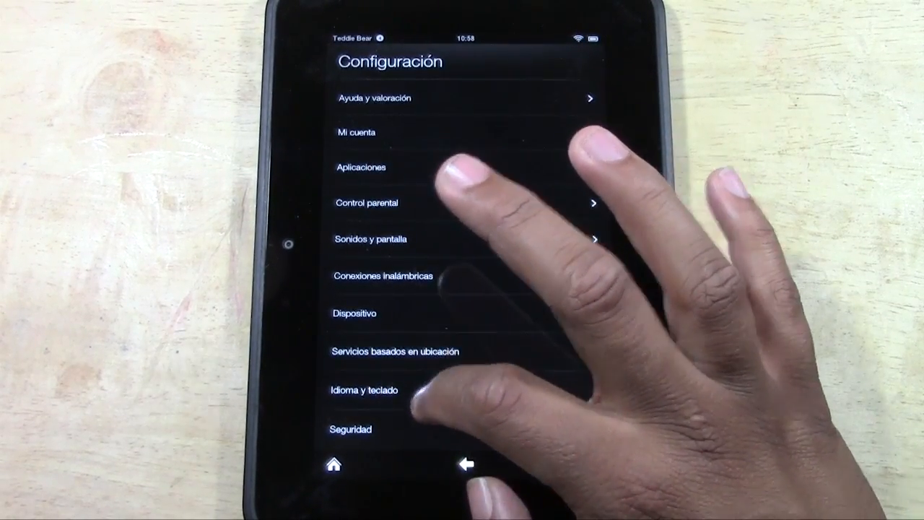
left_click(364, 390)
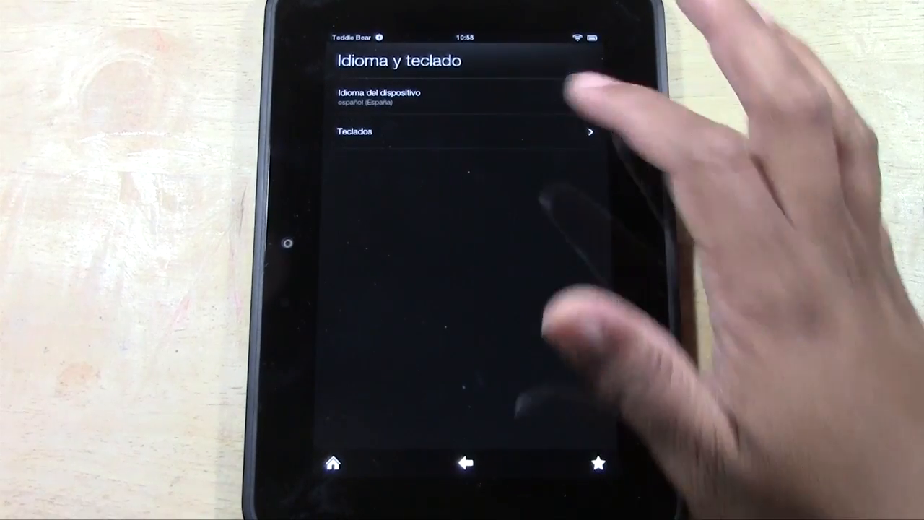
left_click(378, 96)
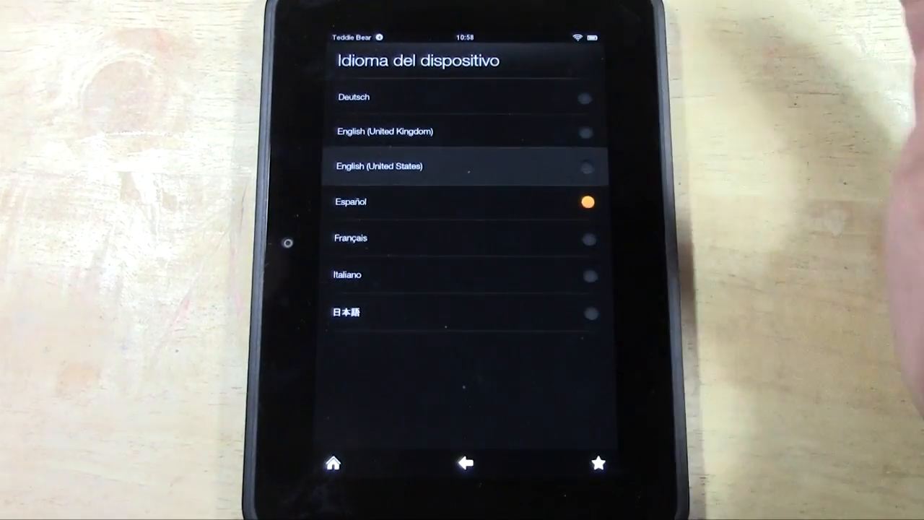
left_click(465, 462)
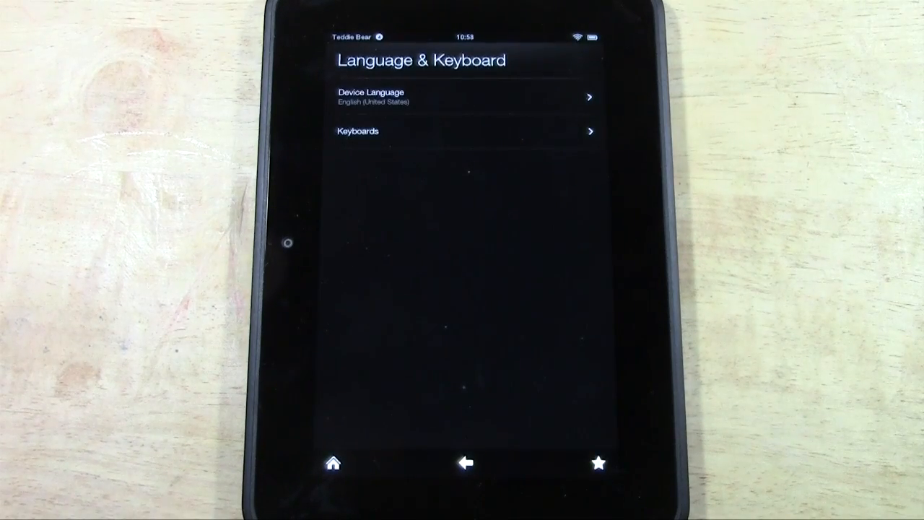